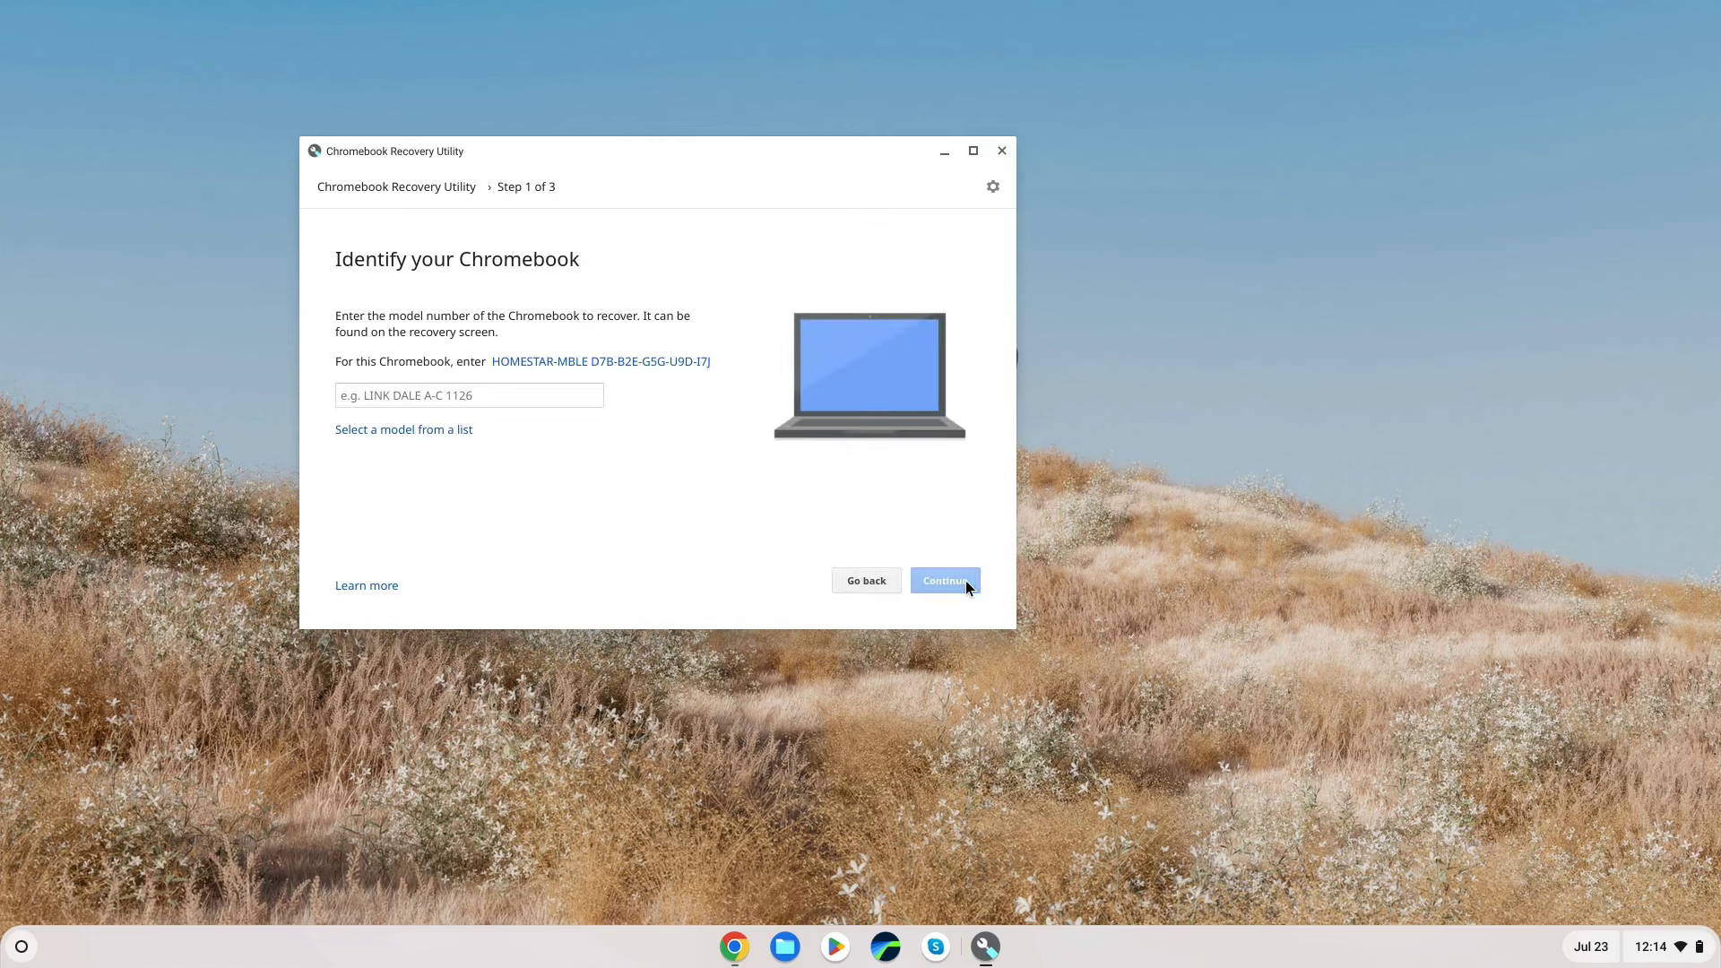
mouse_move(637, 383)
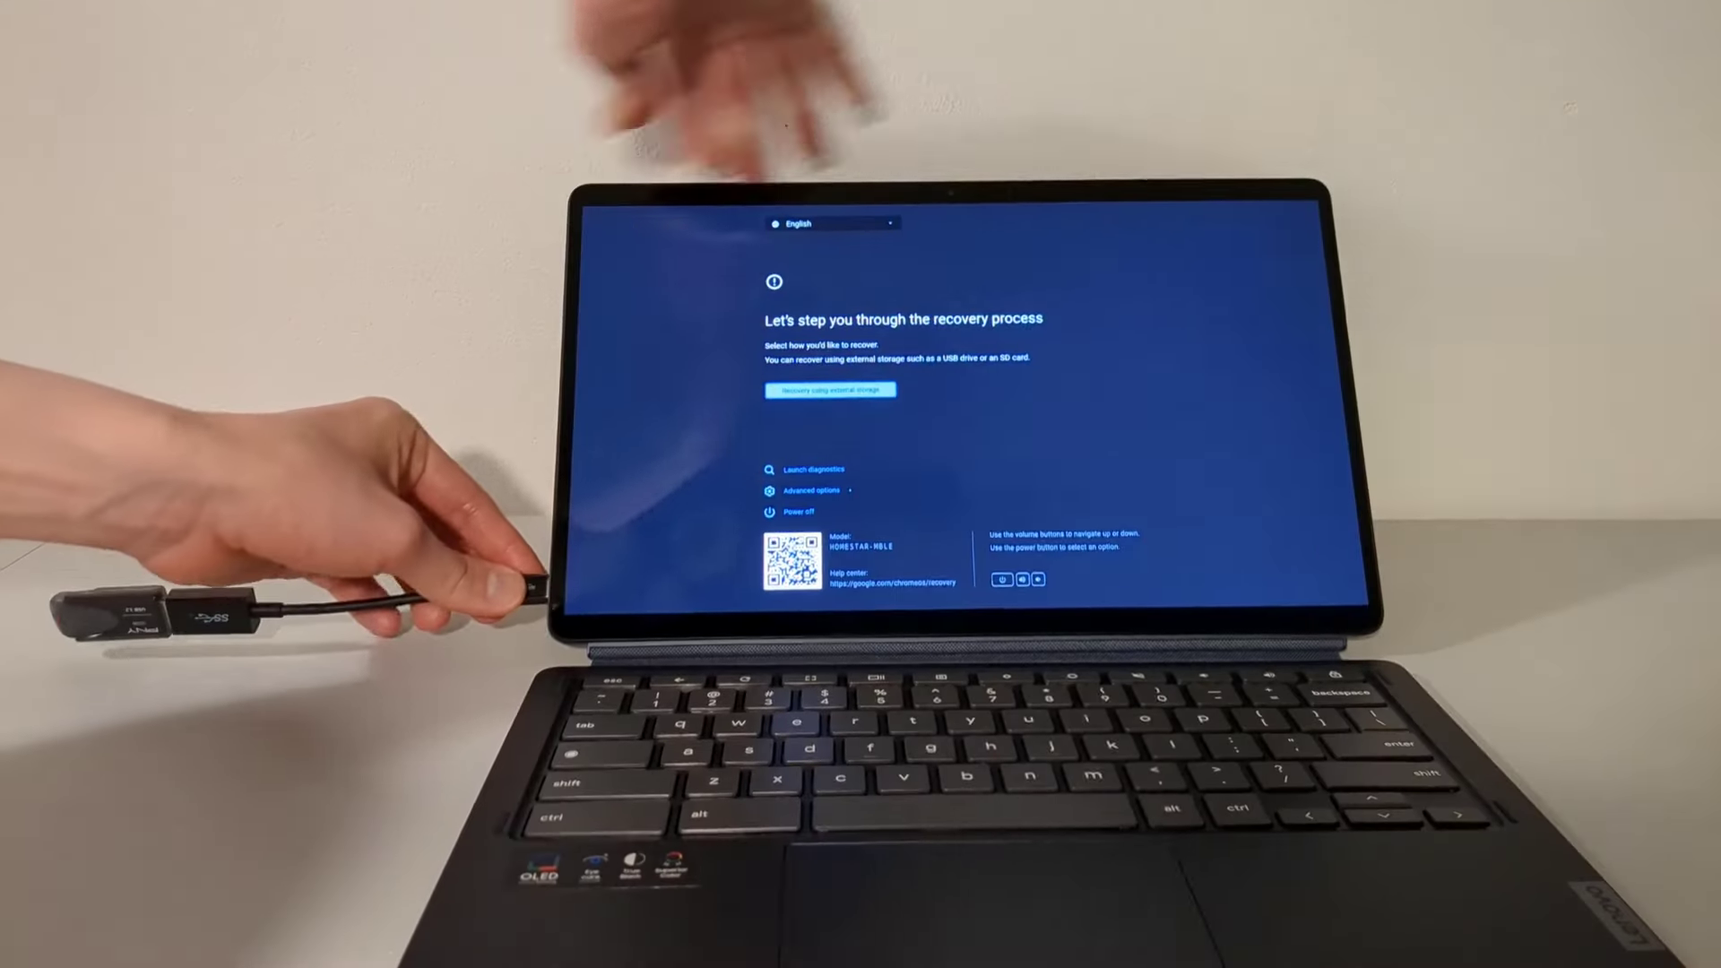
Step: Choose 'Recovery using external storage' so the USB recovery image is detected and restore begins
left_click(832, 390)
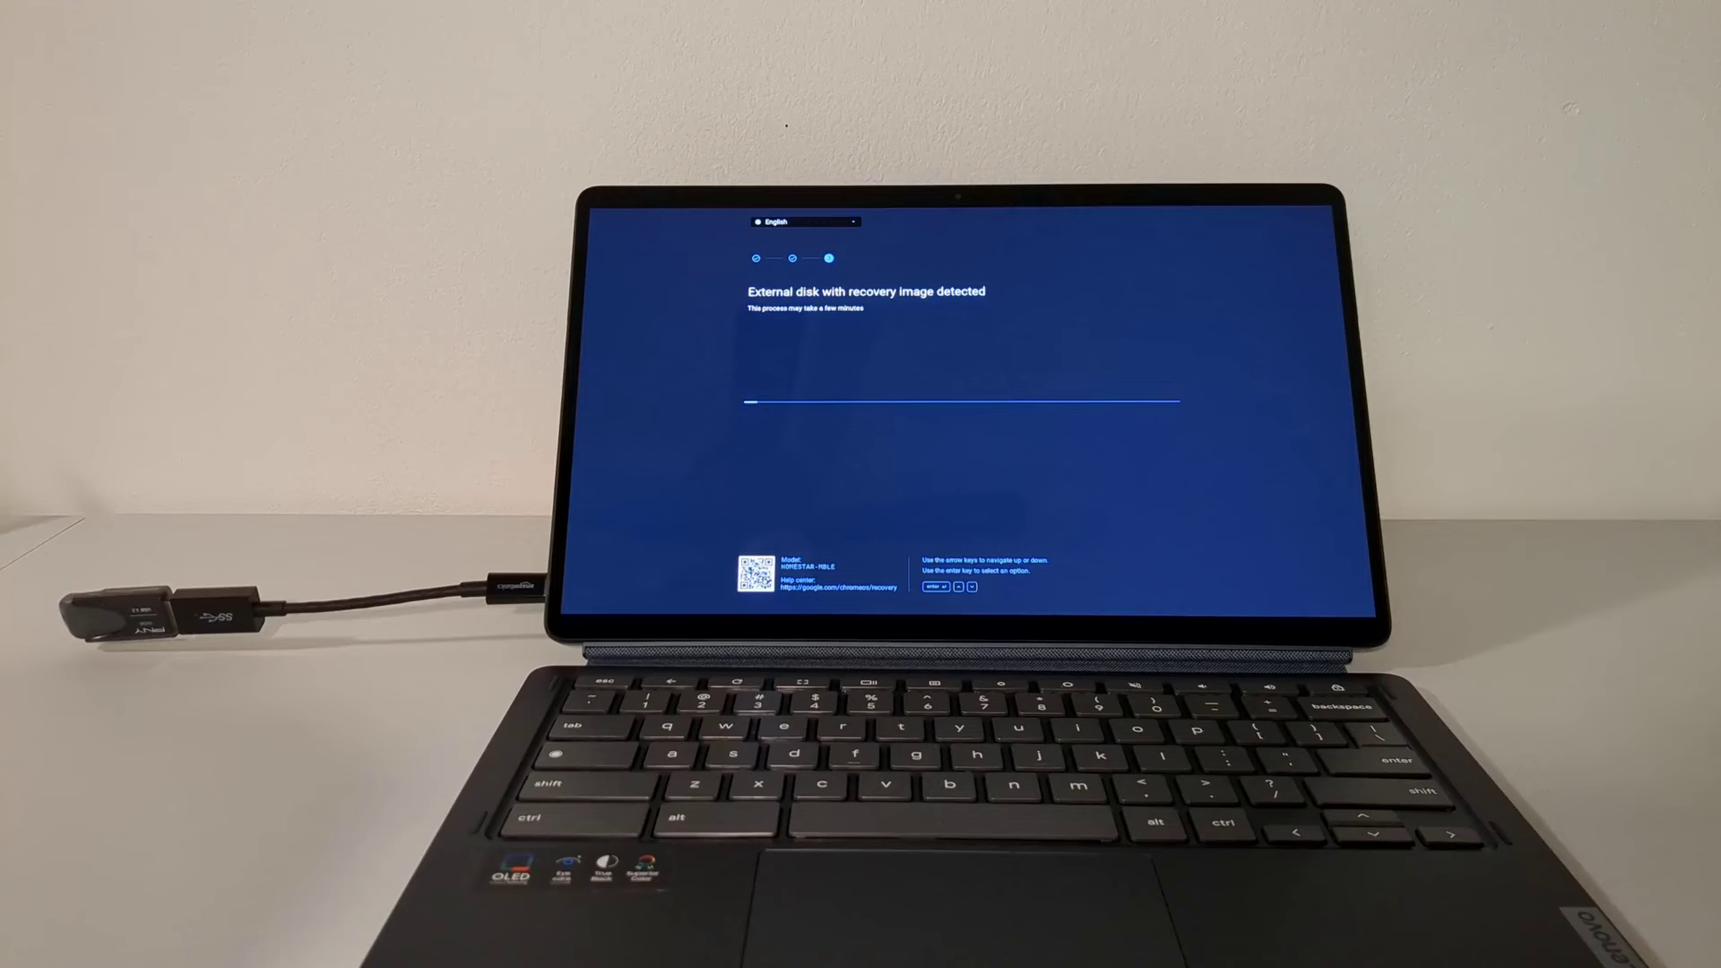